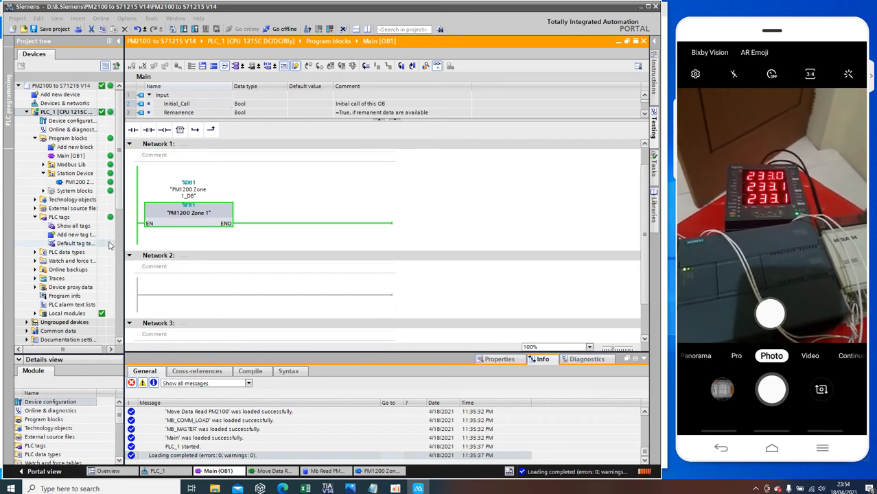
# Open PLC_1's device configuration and show the CPU's PROFINET port properties
pyautogui.click(67, 107)
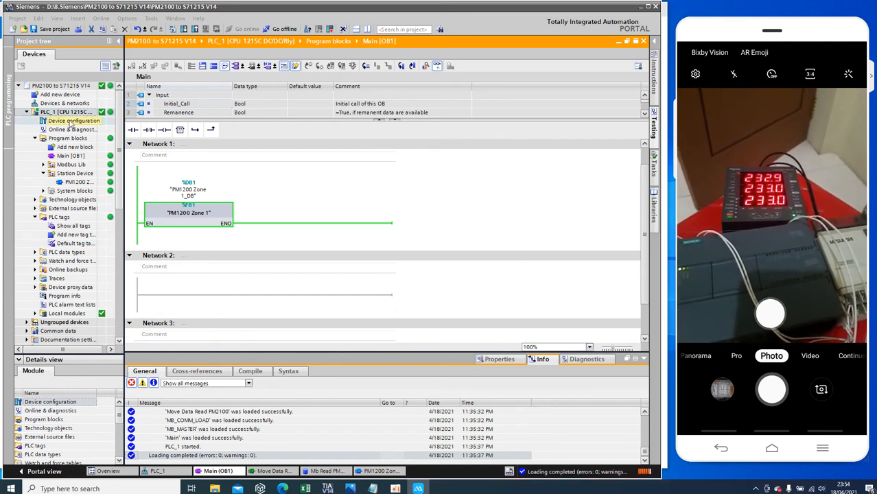
pyautogui.doubleClick(62, 121)
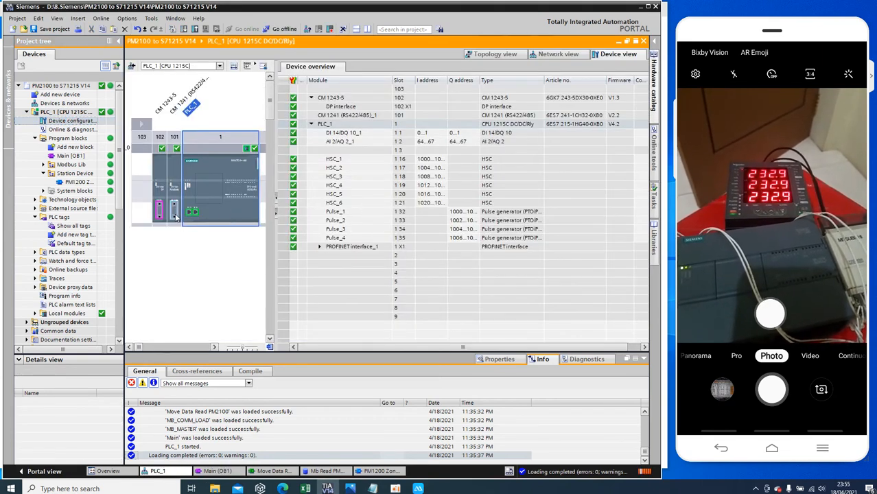
pyautogui.click(175, 210)
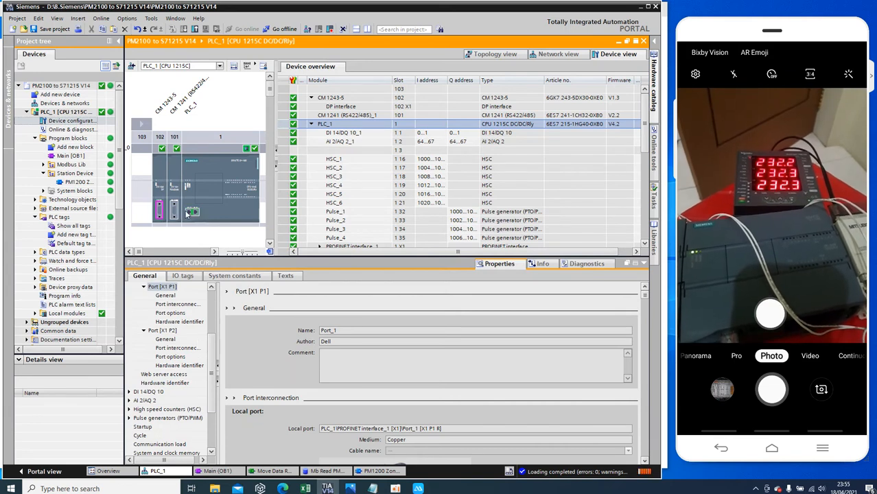
# Review the CM1241 RS422/485 port (Freeport, half-duplex 2-wire) and receive-start settings, then hide properties
pyautogui.click(193, 211)
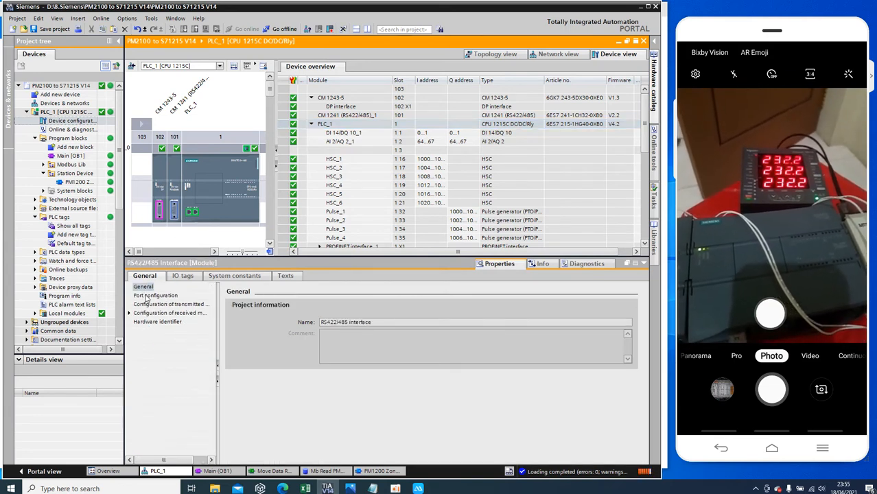
pyautogui.click(155, 295)
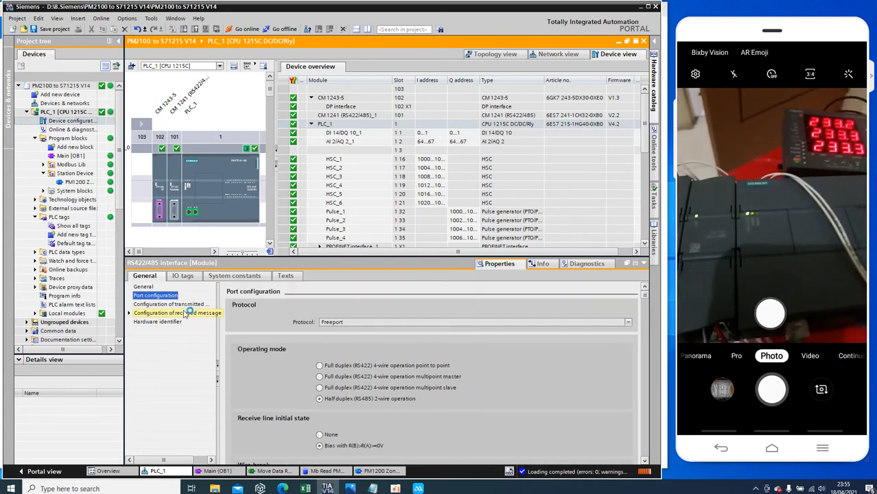
pyautogui.click(168, 312)
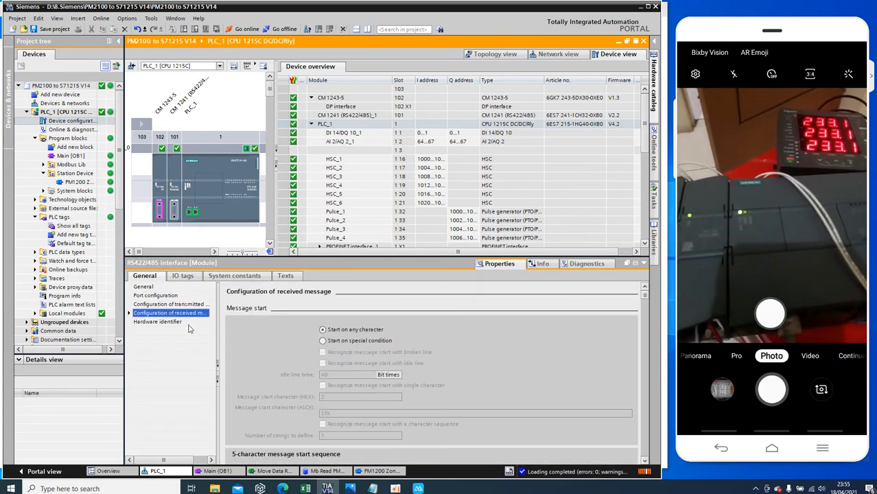
pyautogui.click(157, 321)
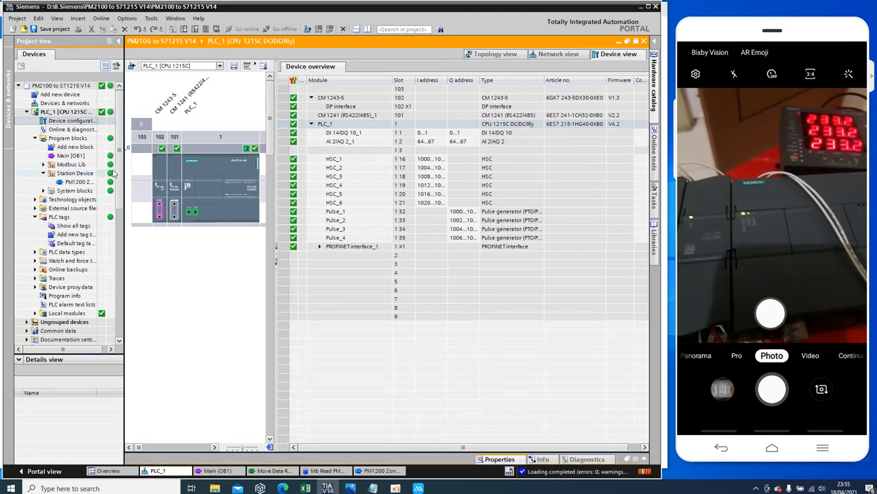
# Reopen Main [OB1] and select the PM1200 Zone 1 function block
pyautogui.doubleClick(64, 156)
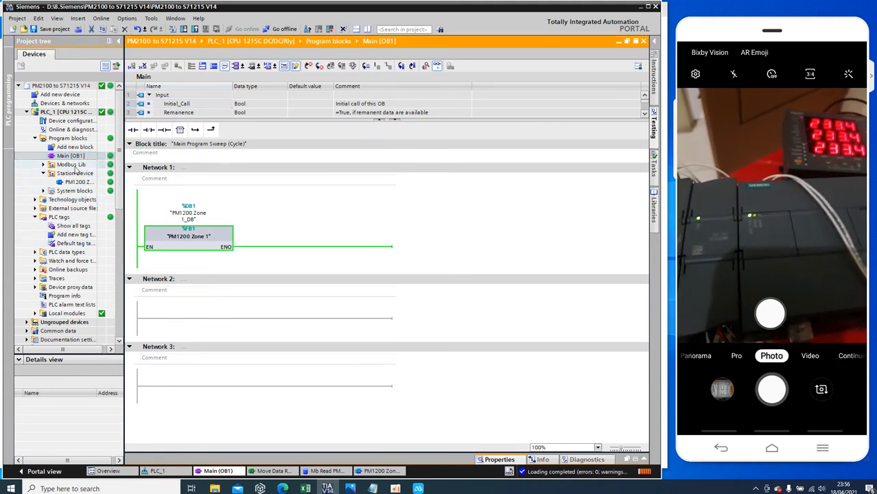
pyautogui.click(76, 182)
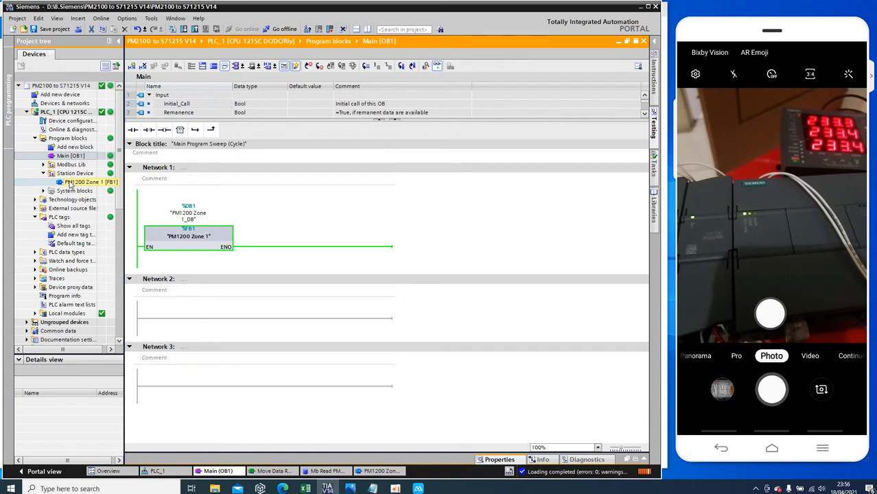
# Review PM1200 Zone 1's MB_COMM_LOAD and MB_MASTER networks, then expand Modbus Lib
pyautogui.doubleClick(76, 181)
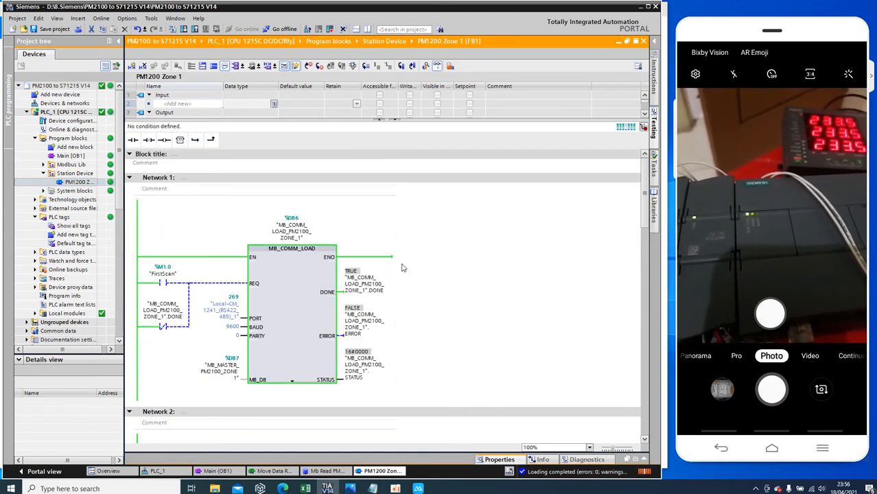
pyautogui.scroll(-3)
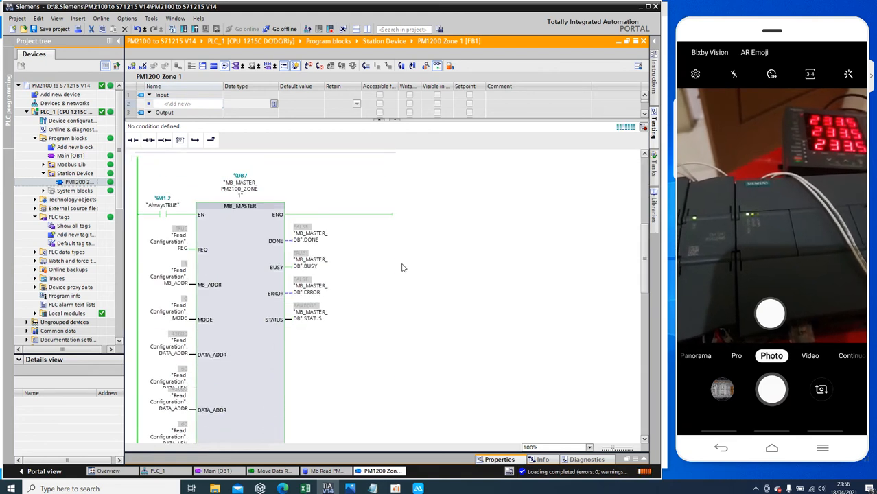
pyautogui.scroll(-3)
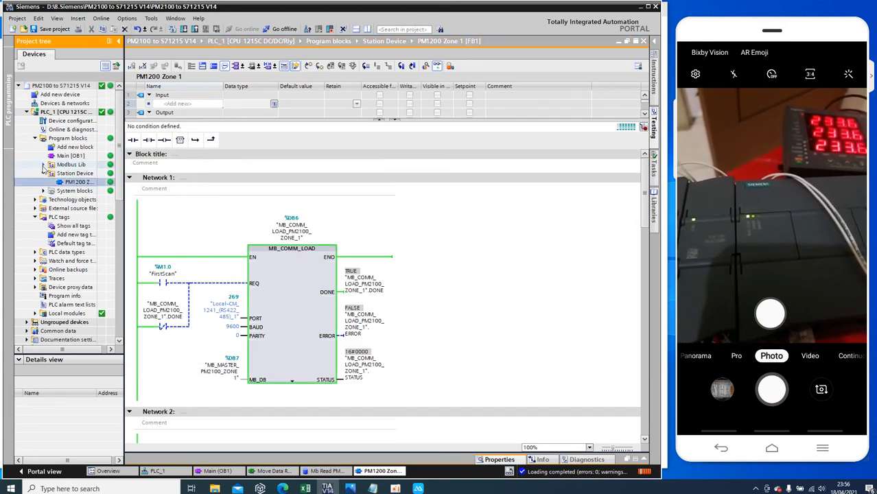
pyautogui.click(37, 157)
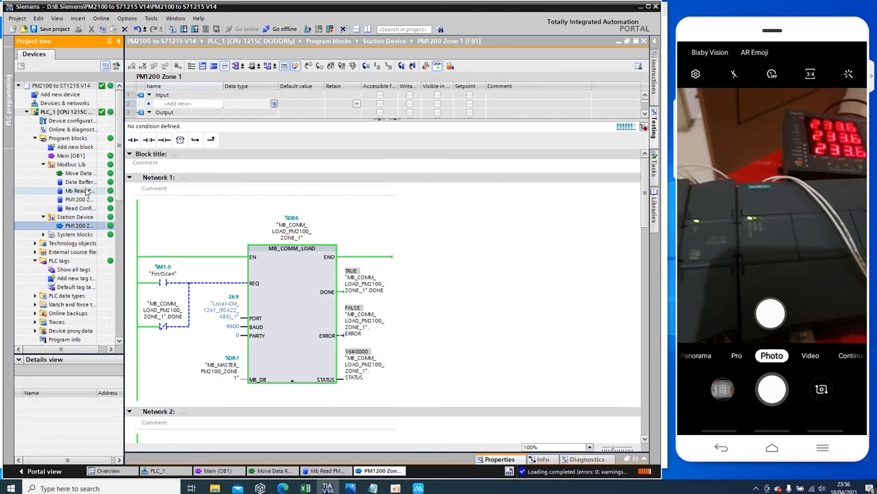
pyautogui.click(74, 190)
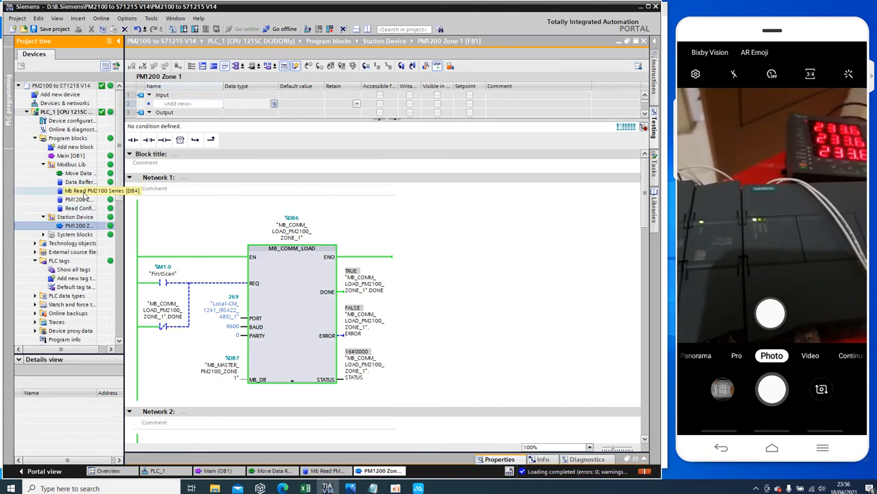